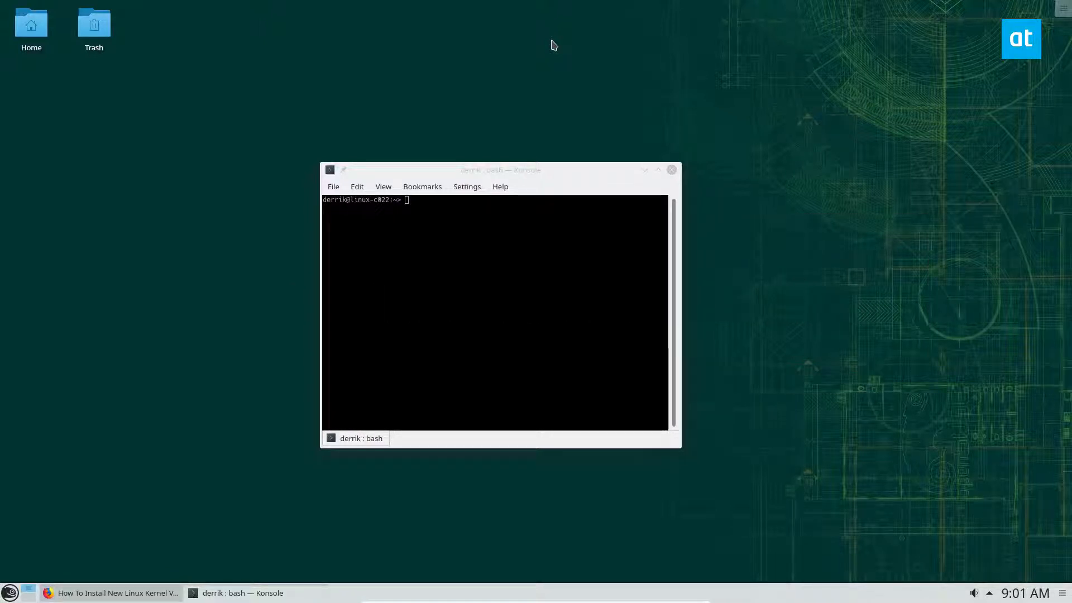
{"action": "mouse_move", "coordinate": [635, 270]}
{"action": "type", "text": "uname -r"}
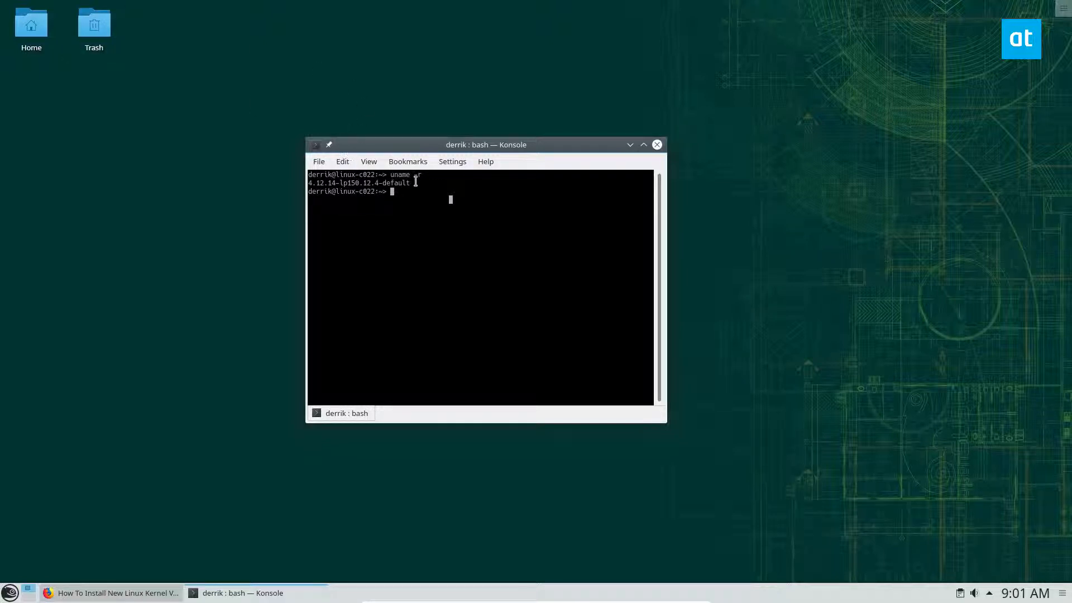
- Highlight the printed kernel version 4.12.14-lp150.12.4-default and reposition the terminal window
{"action": "left_click_drag", "start_coordinate": [308, 182], "coordinate": [416, 182]}
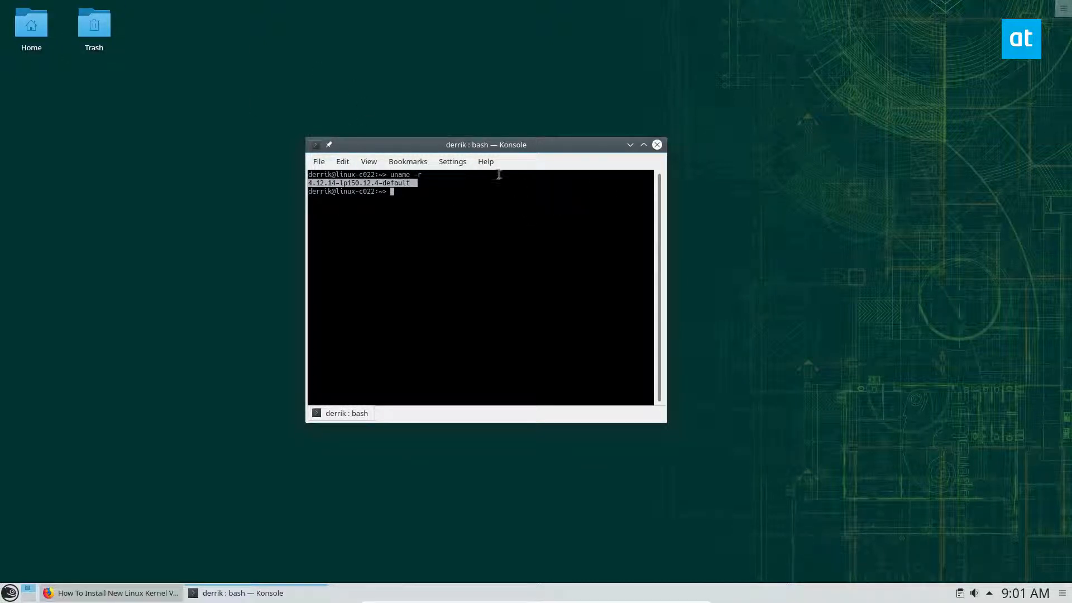
{"action": "left_click_drag", "start_coordinate": [486, 144], "coordinate": [540, 128]}
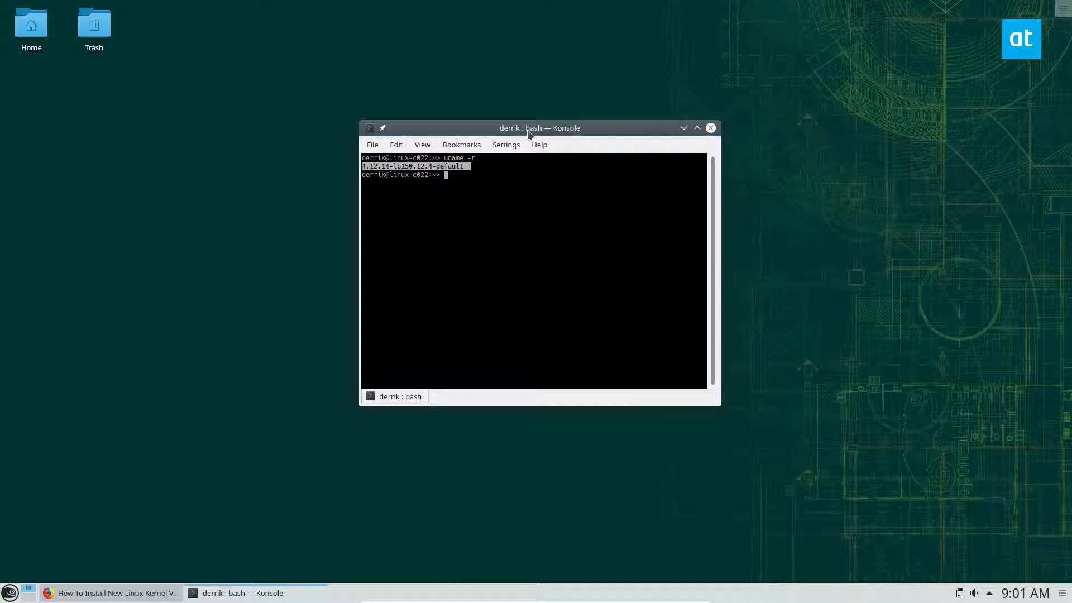
{"action": "mouse_move", "coordinate": [694, 204]}
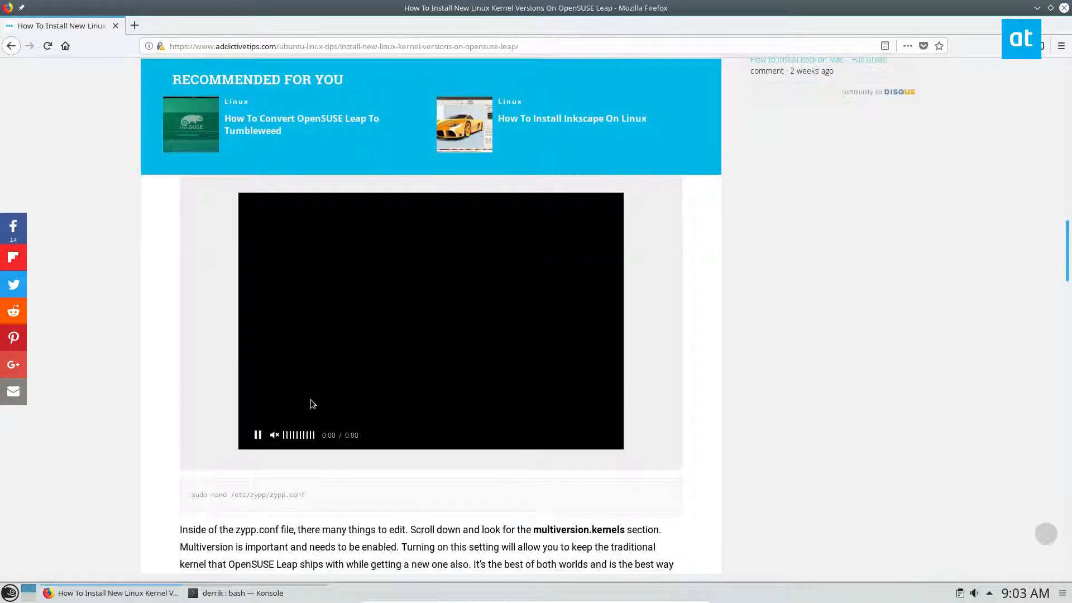
- Scroll the tutorial to the sudo nano /etc/zypp/zypp.conf command
{"action": "scroll", "scroll_direction": "down", "scroll_amount": 3}
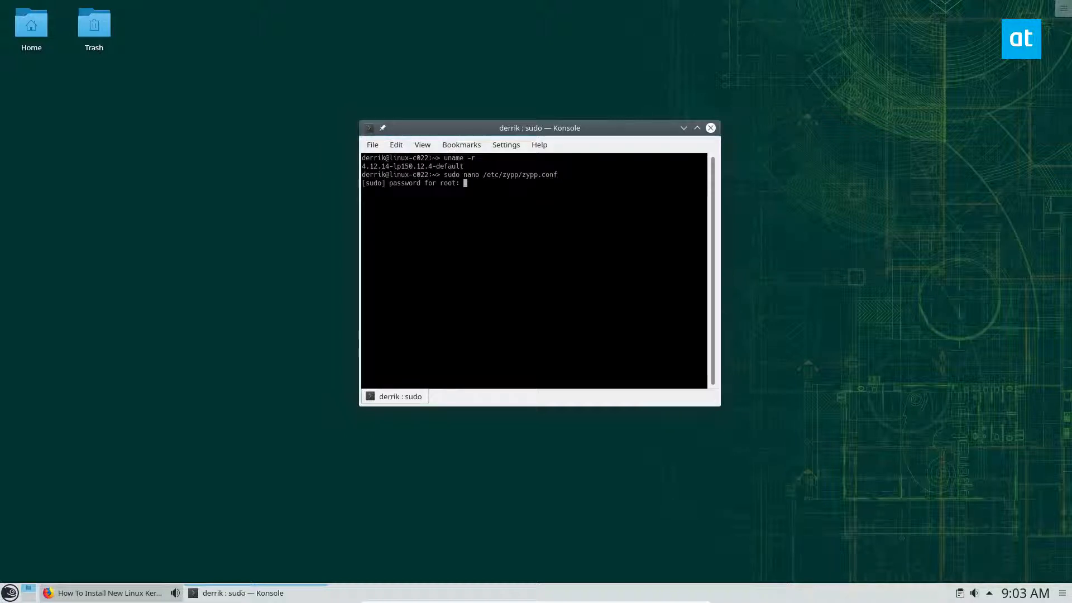
- Submit the root password so nano opens /etc/zypp/zypp.conf, then maximize Konsole
{"action": "key", "text": "Return"}
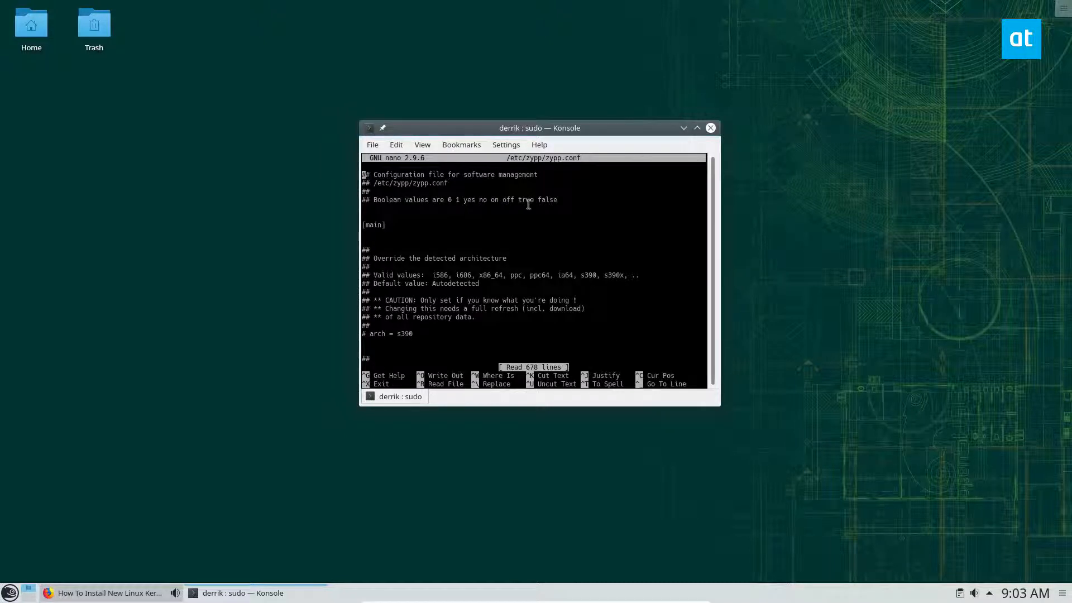
{"action": "left_click", "coordinate": [697, 128]}
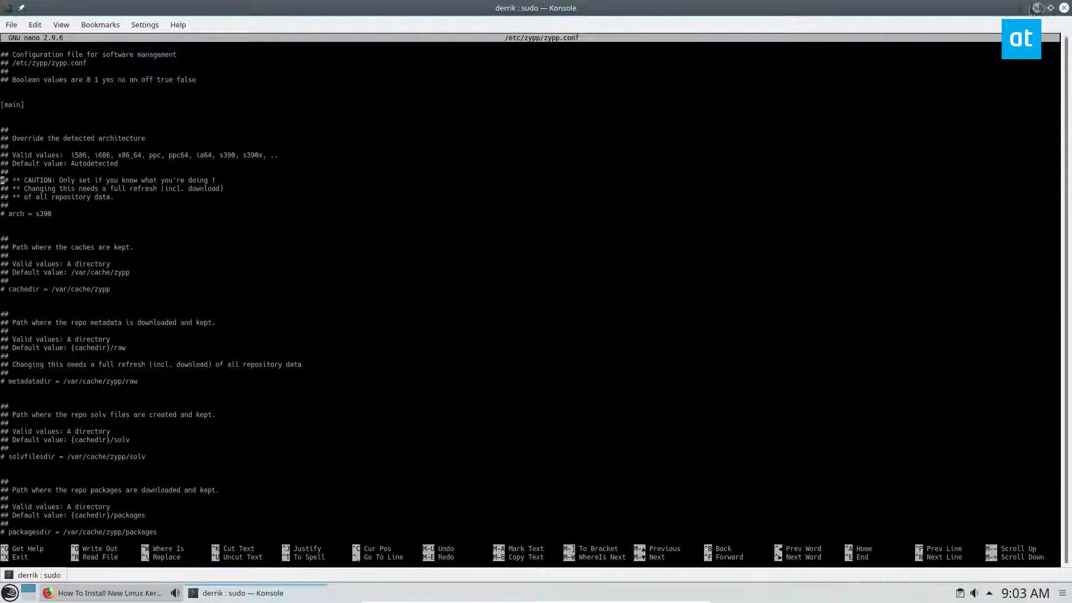
- Scroll the tutorial to the multiversion.kernels step and select the old value latest,latest-1,running
{"action": "left_click", "coordinate": [109, 593]}
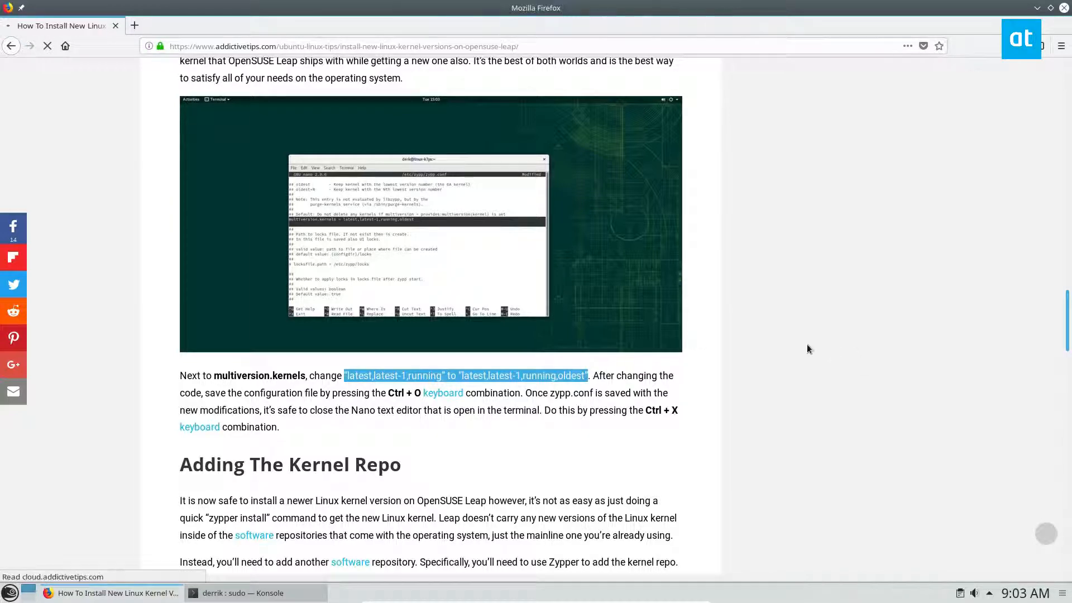
{"action": "scroll", "scroll_direction": "down", "scroll_amount": 3}
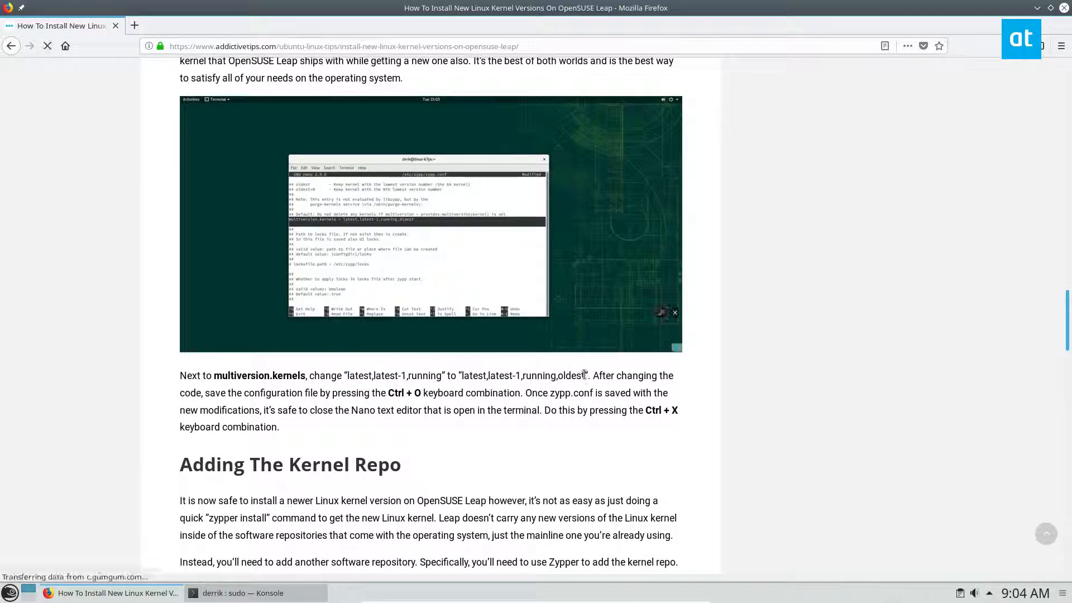
{"action": "left_click_drag", "start_coordinate": [490, 375], "coordinate": [586, 375]}
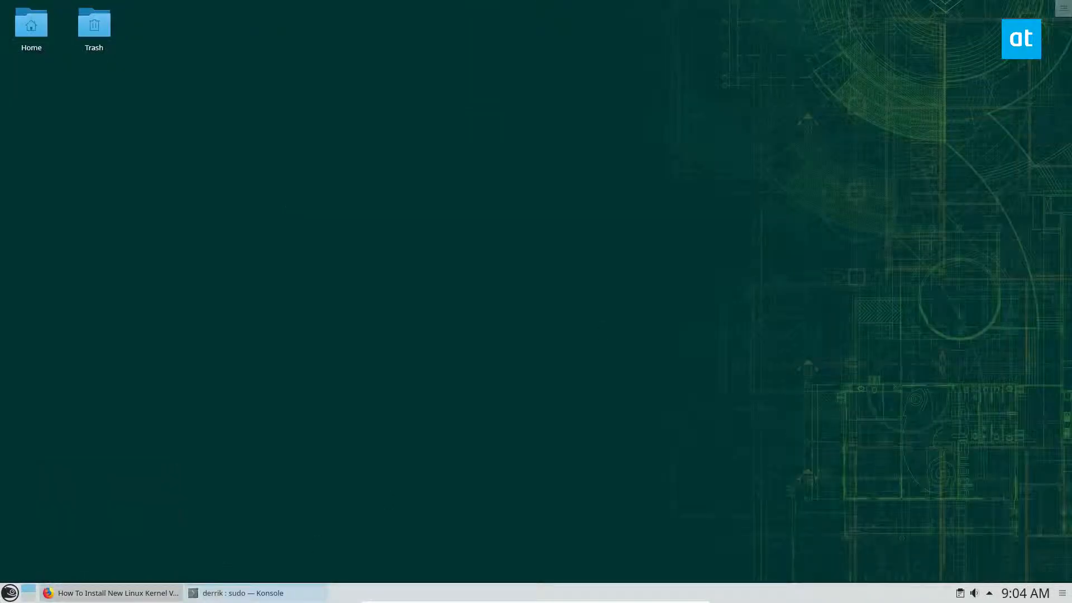
- In nano, find latest,latest-1,running, append ,oldest to multiversion.kernels, then save and exit
{"action": "left_click", "coordinate": [243, 593]}
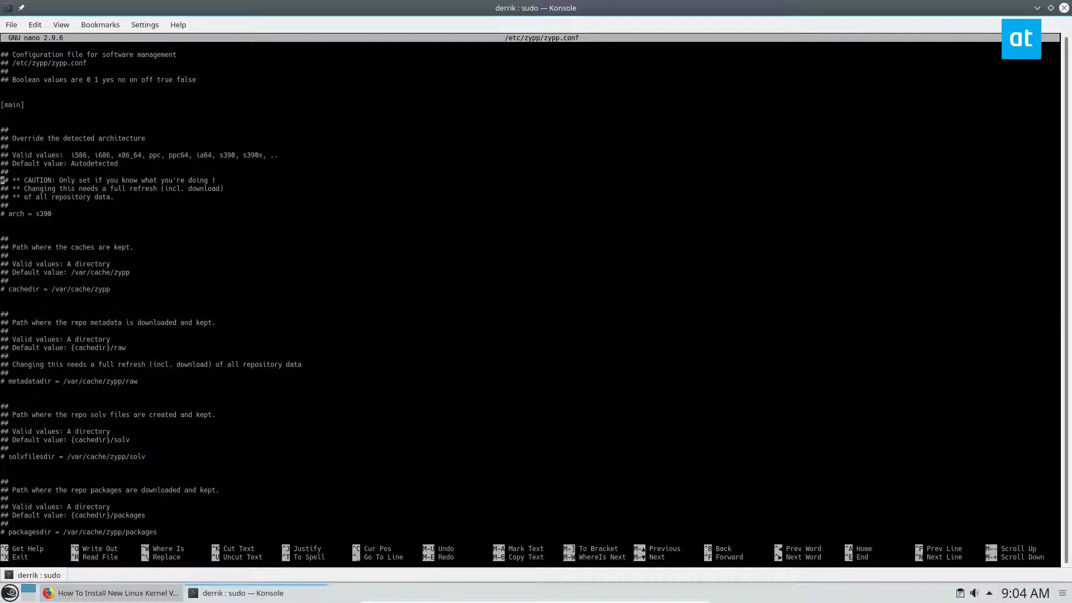
{"action": "key", "text": "ctrl+w"}
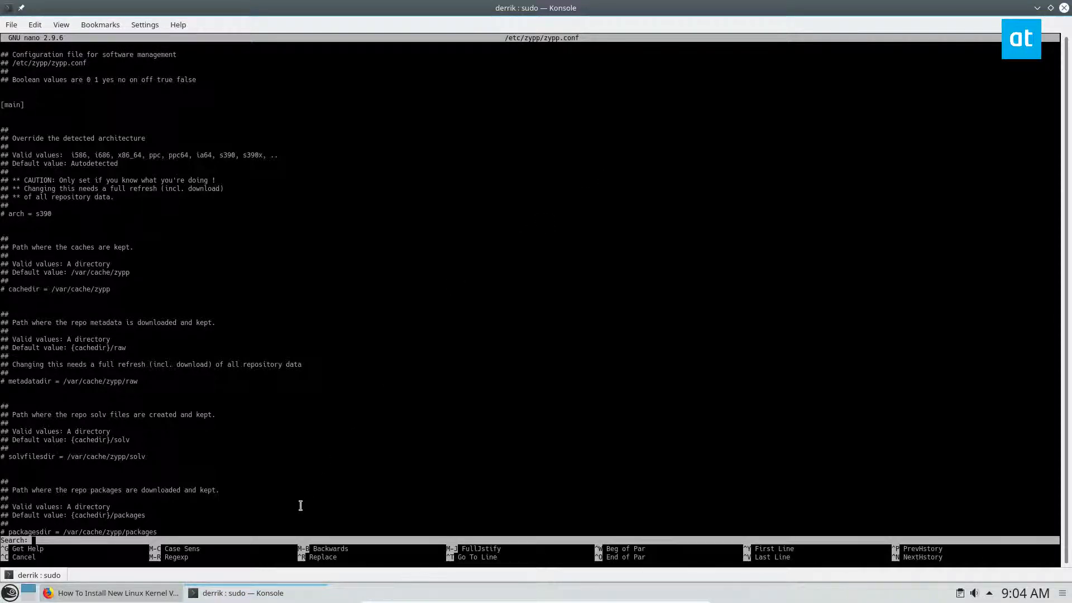
{"action": "type", "text": "latest,latest-1,running"}
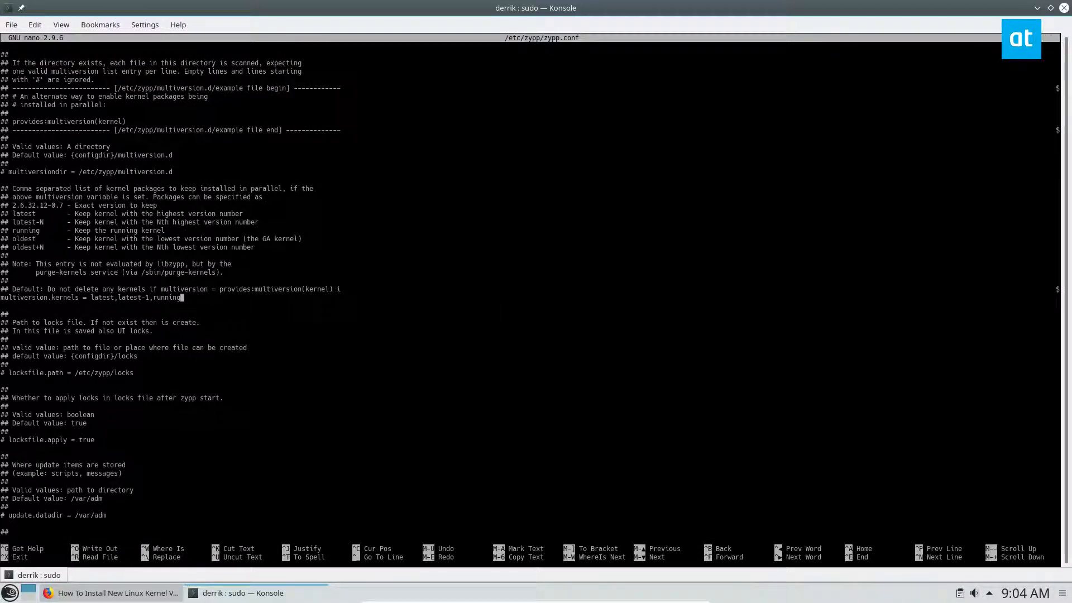
{"action": "type", "text": ",oldest"}
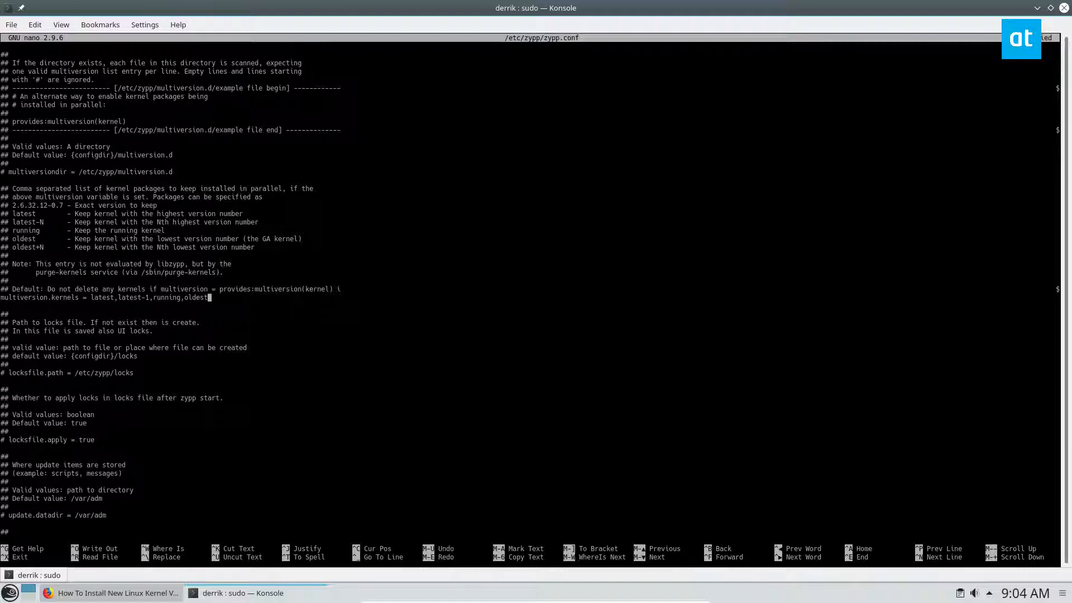
{"action": "key", "text": "ctrl+x"}
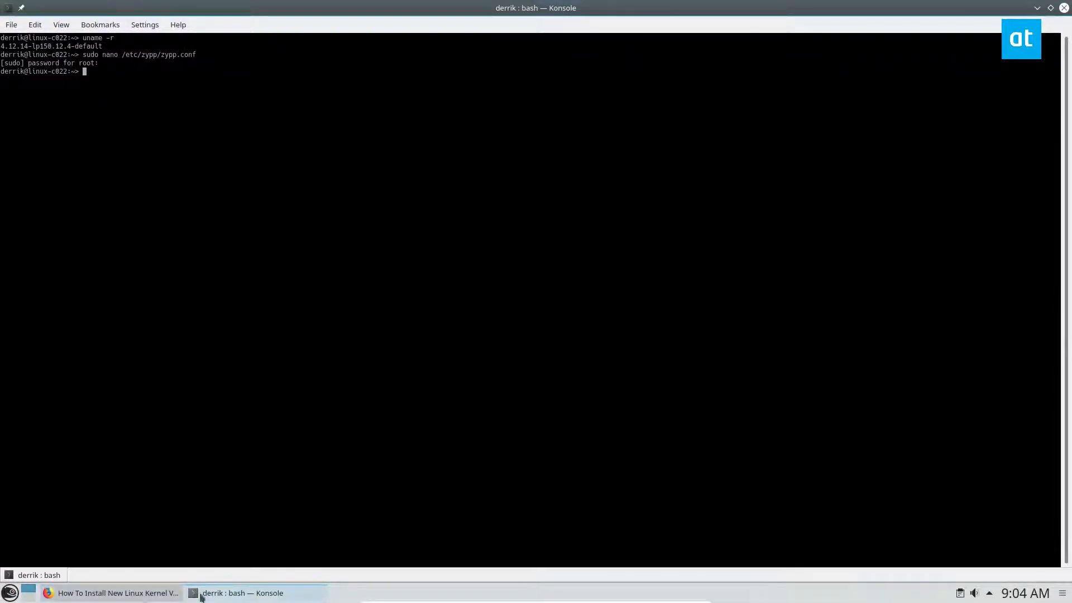
- Scroll the tutorial to Adding The Kernel Repo, return to Konsole and start su for a root shell
{"action": "left_click", "coordinate": [115, 593]}
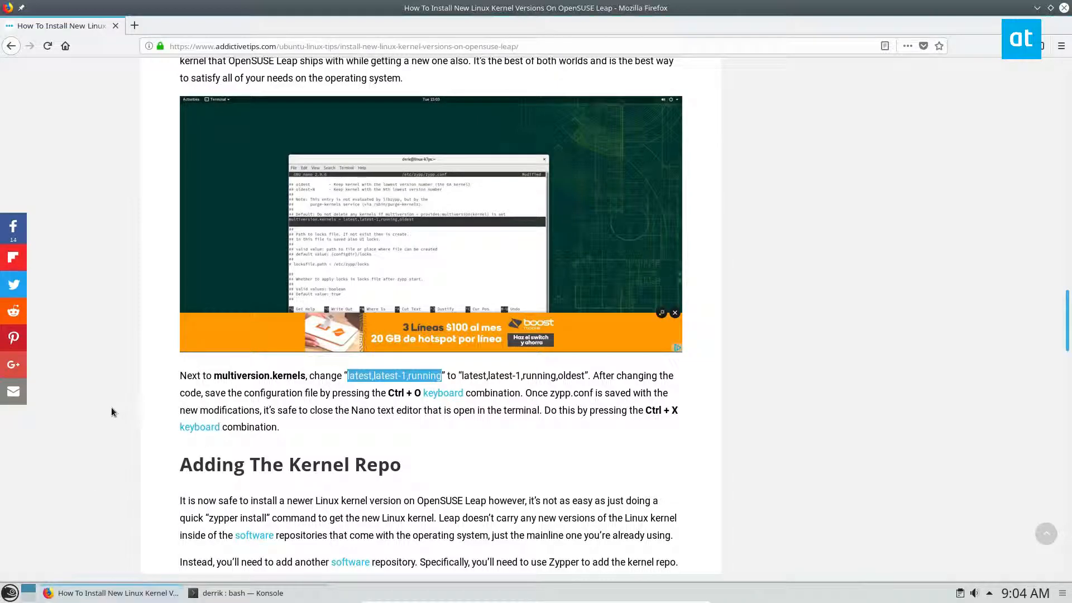
{"action": "scroll", "scroll_direction": "down", "scroll_amount": 3}
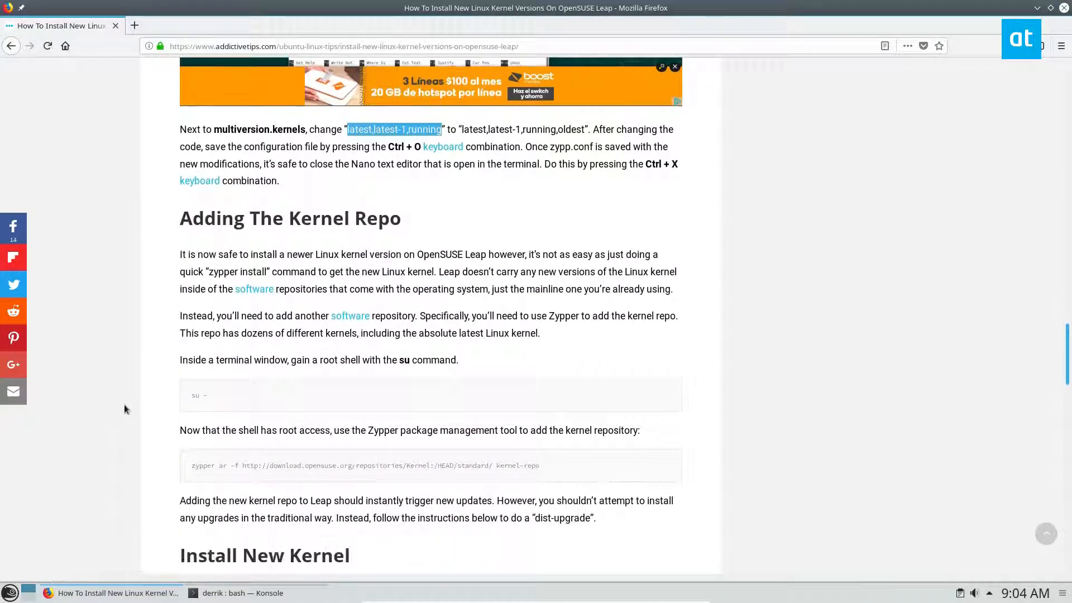
{"action": "scroll", "scroll_direction": "down", "scroll_amount": 3}
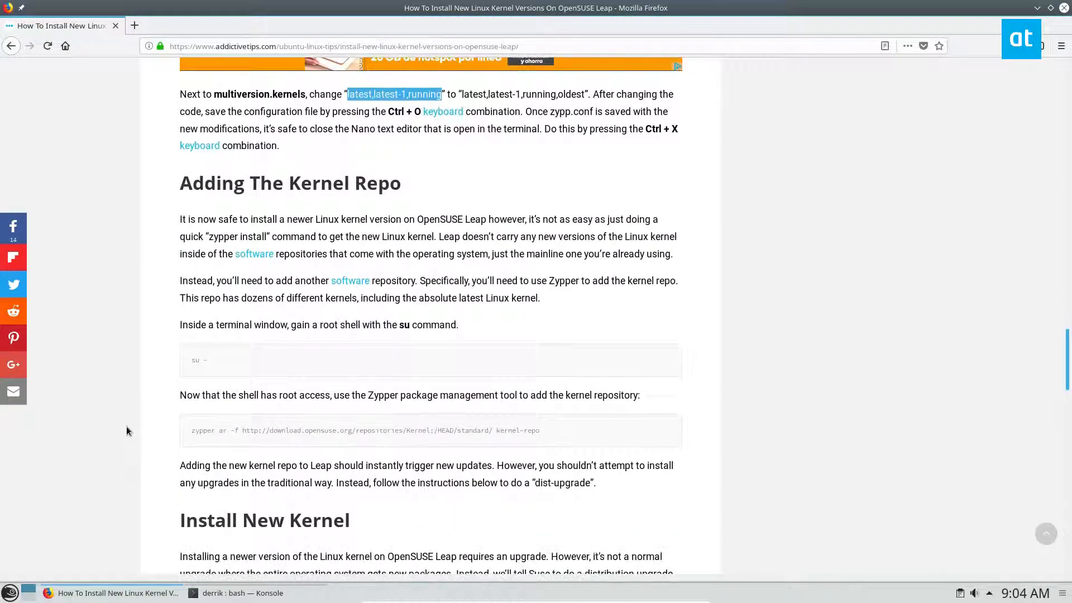
{"action": "left_click", "coordinate": [241, 593]}
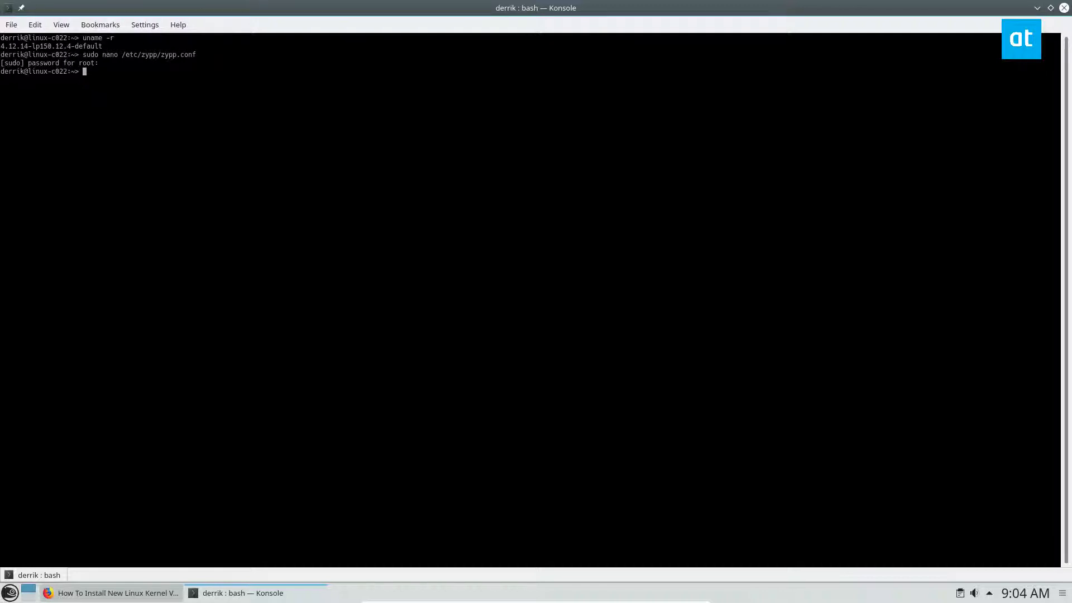
{"action": "type", "text": "su"}
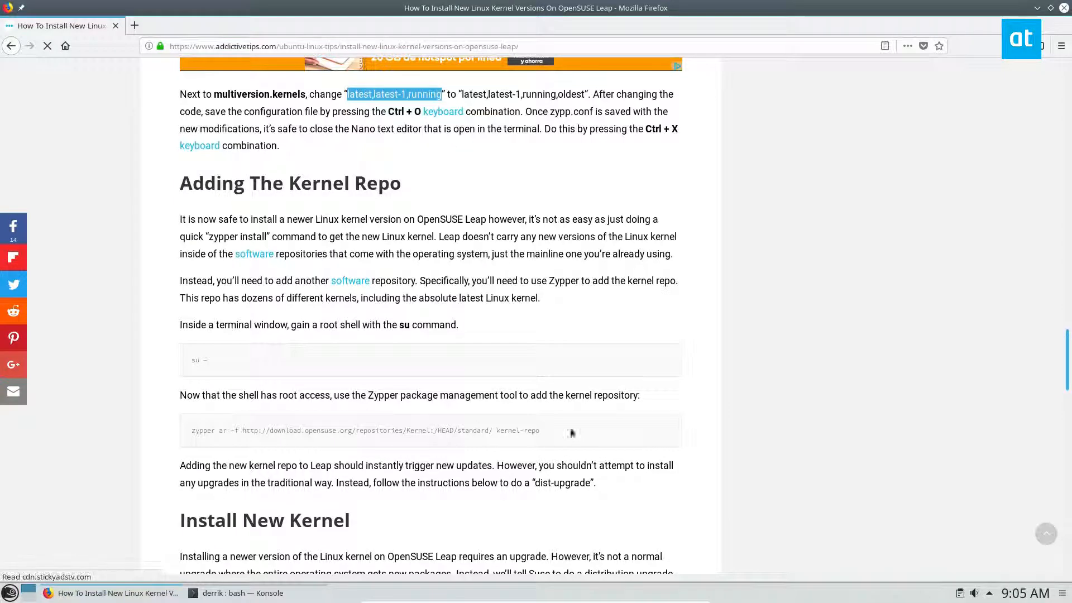
- Copy the zypper ar -f …Kernel:/HEAD/standard/ kernel-repo command and run it in the root shell
{"action": "triple_click", "coordinate": [365, 430]}
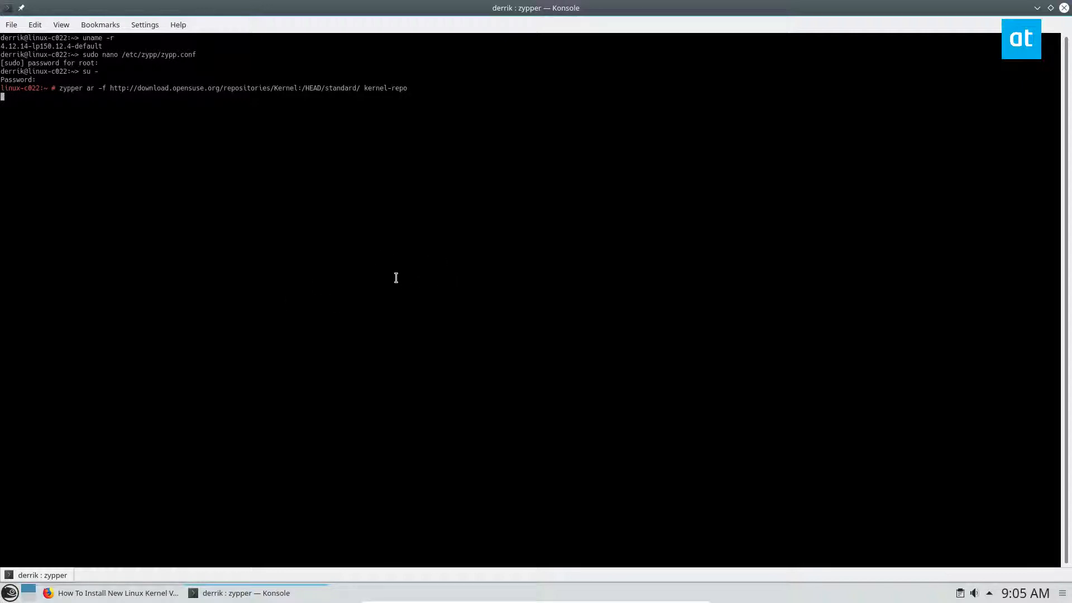
{"action": "key", "text": "Return"}
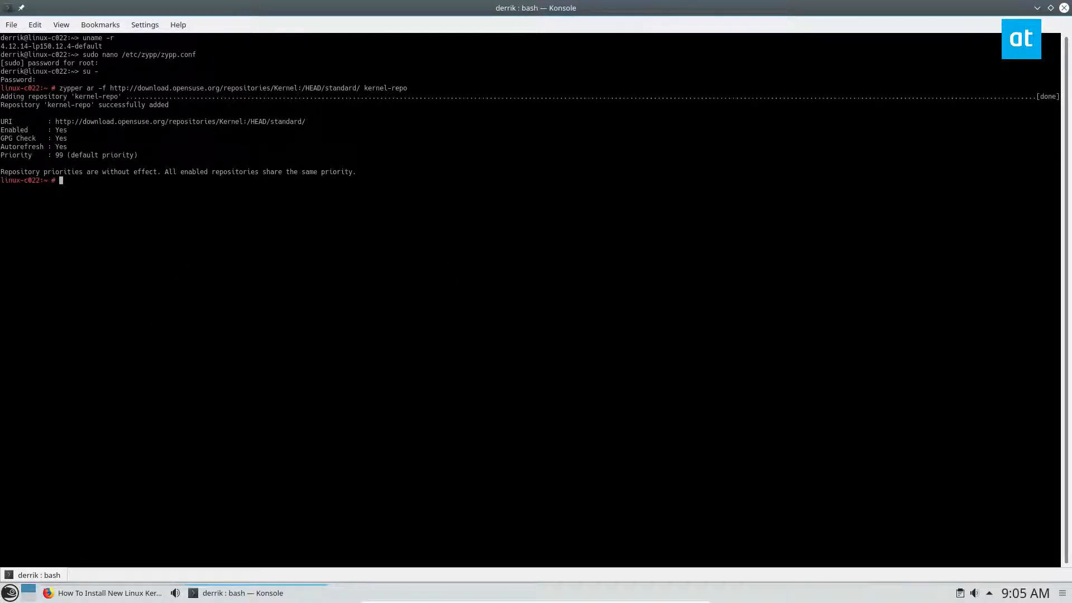
{"action": "mouse_move", "coordinate": [334, 219]}
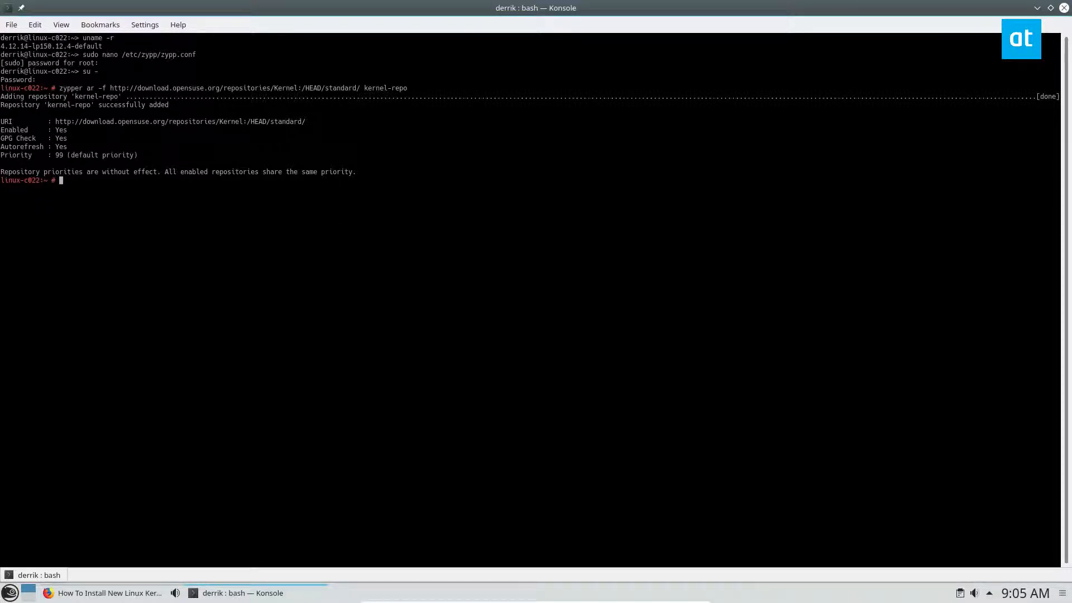
- Scroll the addictivetips article down to the Install New Kernel section
{"action": "left_click", "coordinate": [102, 593]}
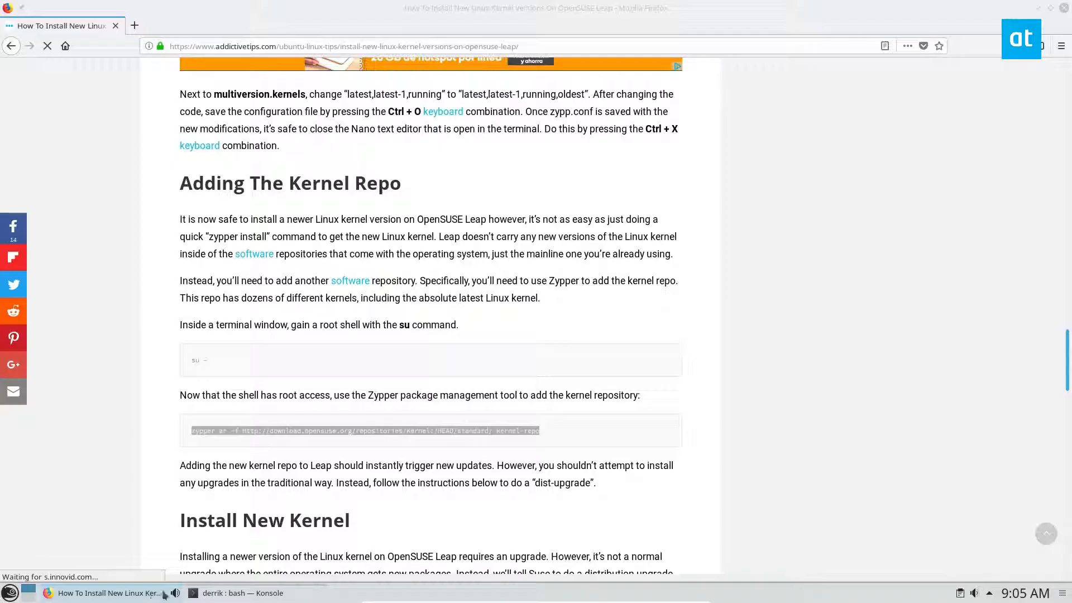
{"action": "scroll", "scroll_direction": "down", "scroll_amount": 3}
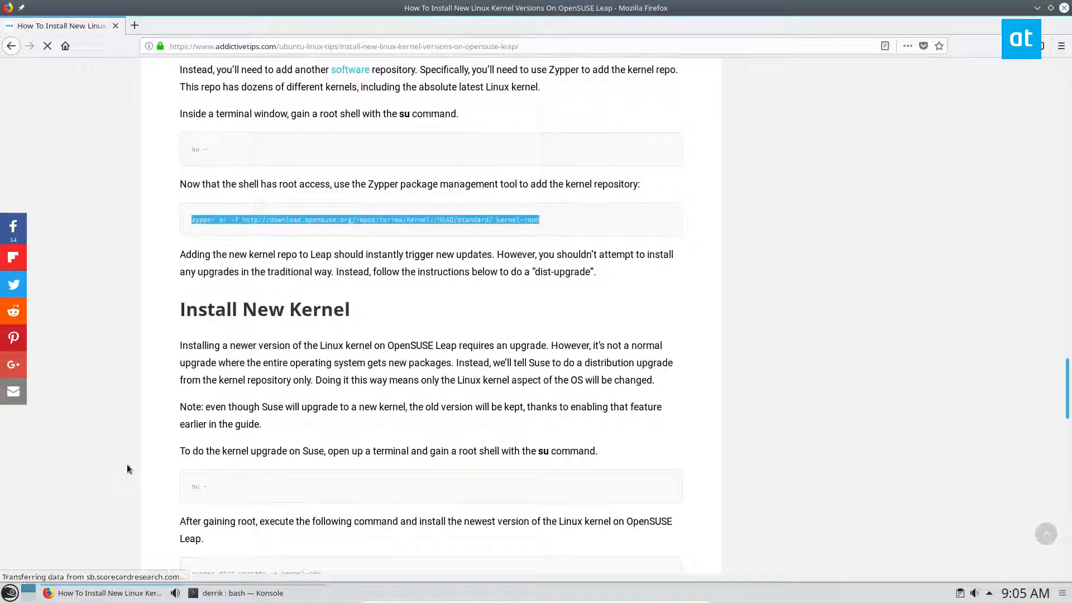
{"action": "scroll", "scroll_direction": "down", "scroll_amount": 3}
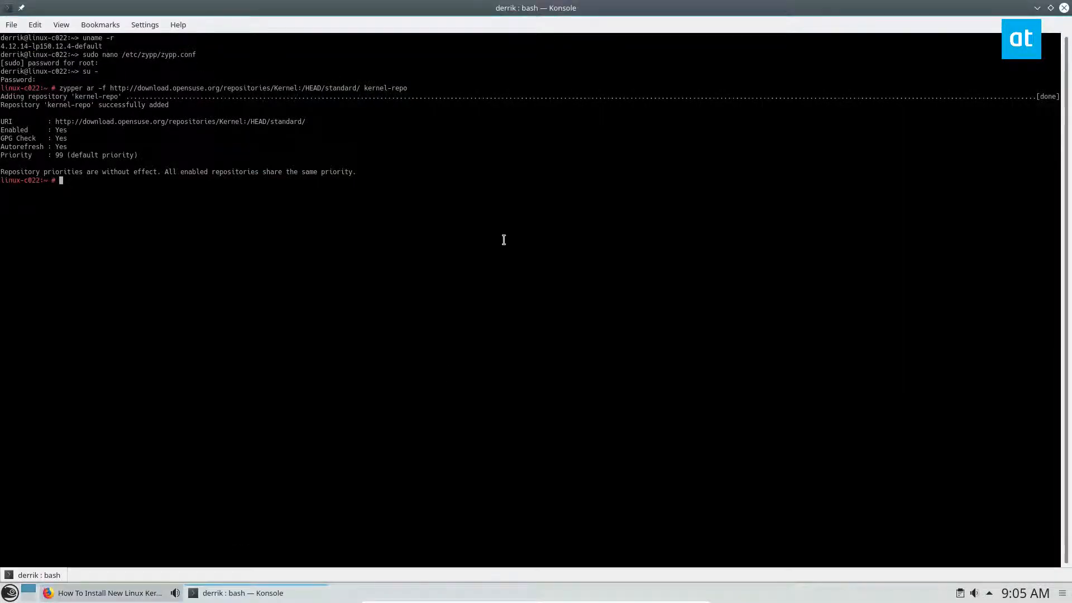
- Run zypper dist-upgrade -r kernel-repo and answer 'a' to always trust the Kernel OBS Project key
{"action": "type", "text": "zypper dist-upgrade -r kernel-repo"}
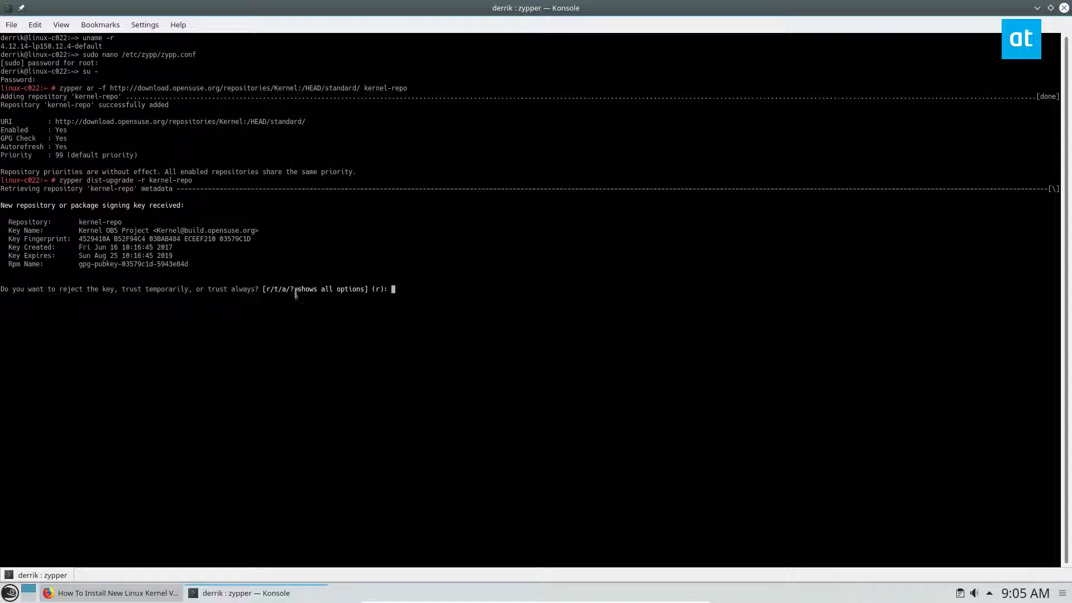
{"action": "type", "text": "a"}
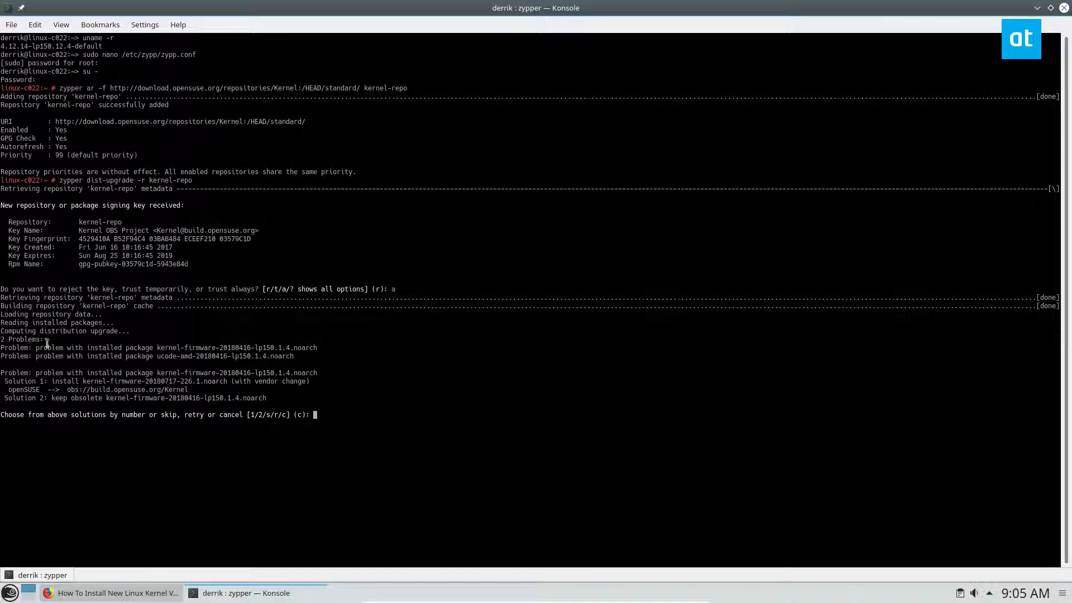
{"action": "mouse_move", "coordinate": [113, 415]}
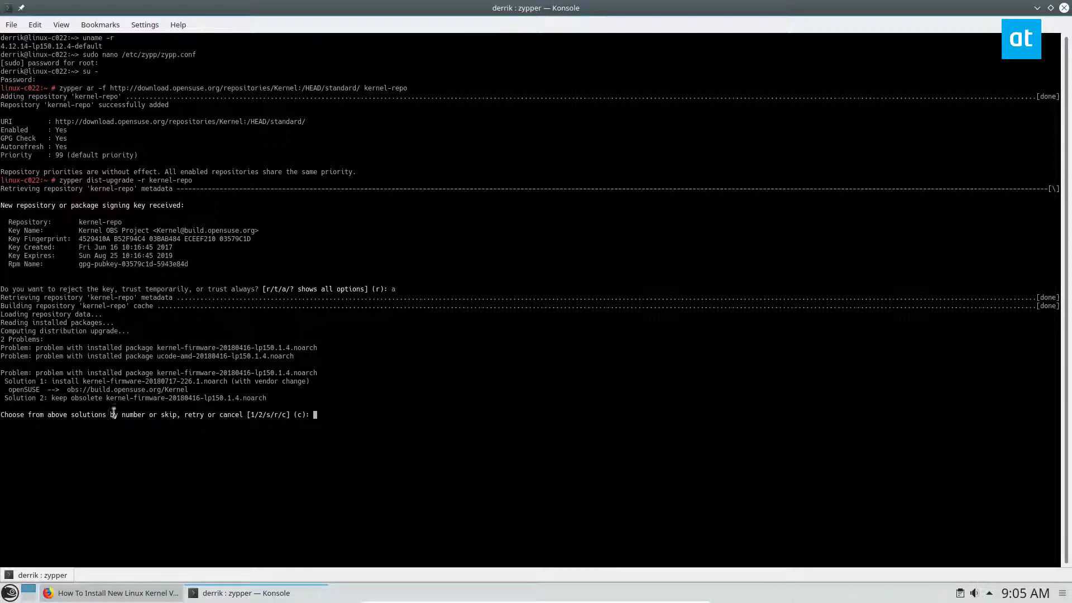
{"action": "mouse_move", "coordinate": [124, 284]}
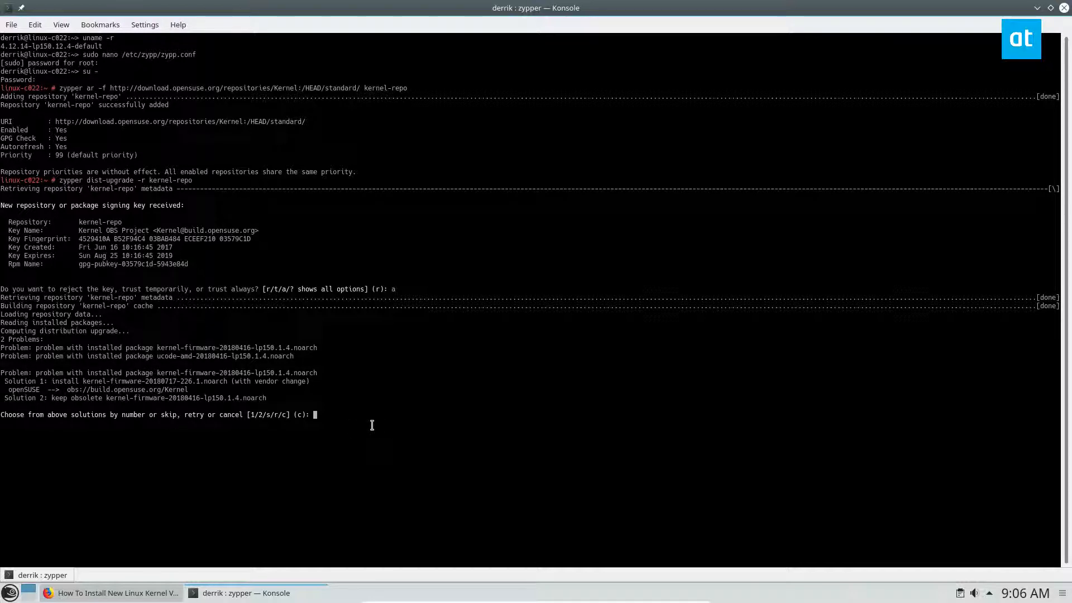
- Answer 2 to both solution prompts, keeping the obsolete kernel-firmware and ucode-amd packages
{"action": "type", "text": "2"}
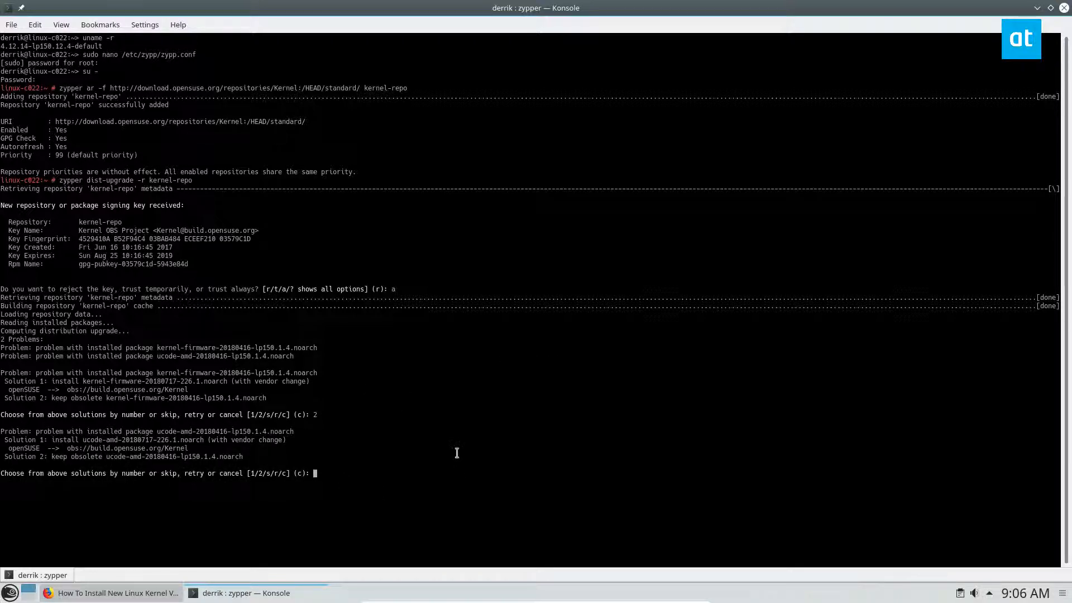
{"action": "type", "text": "2"}
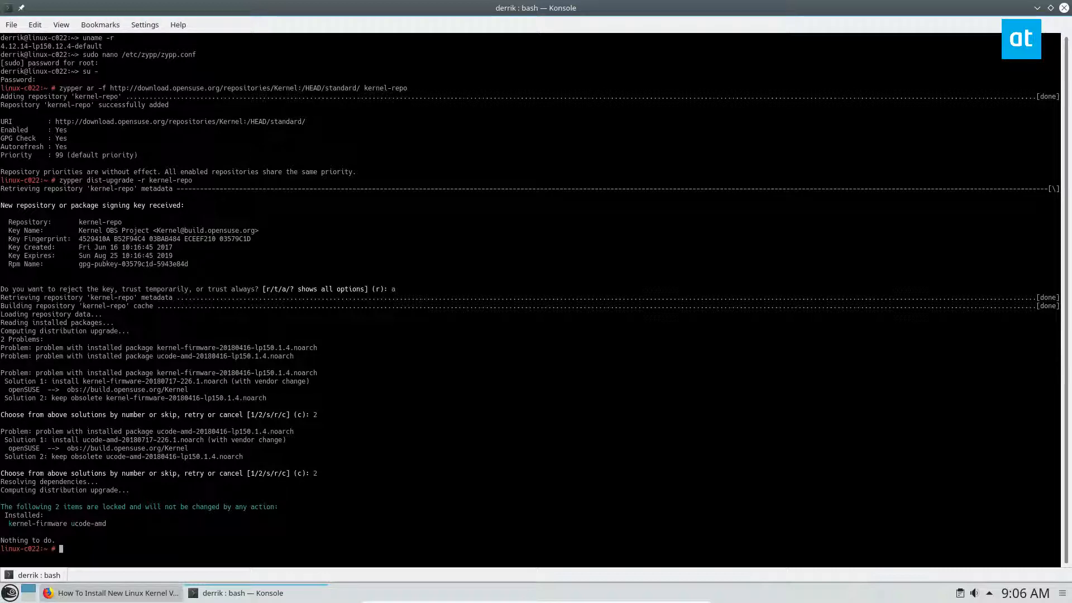
- Rerun zypper dist-upgrade -r kernel-repo, taking the vendor change for kernel-firmware and ucode-amd, and answer y to continue
{"action": "type", "text": "zypper dist-upgrade -r kernel-repo"}
{"action": "type", "text": "1"}
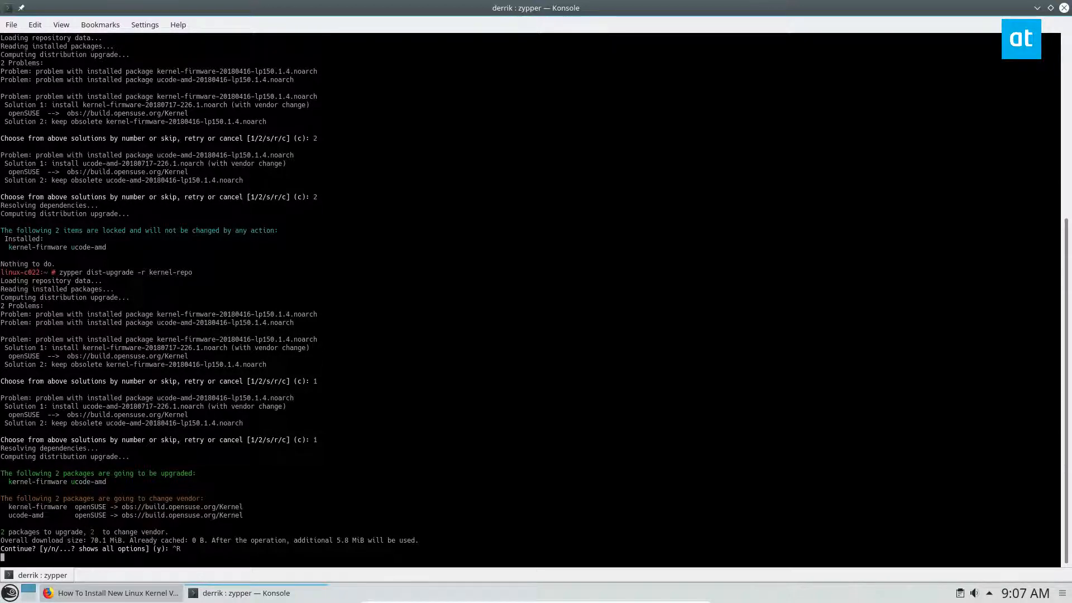
{"action": "type", "text": "y"}
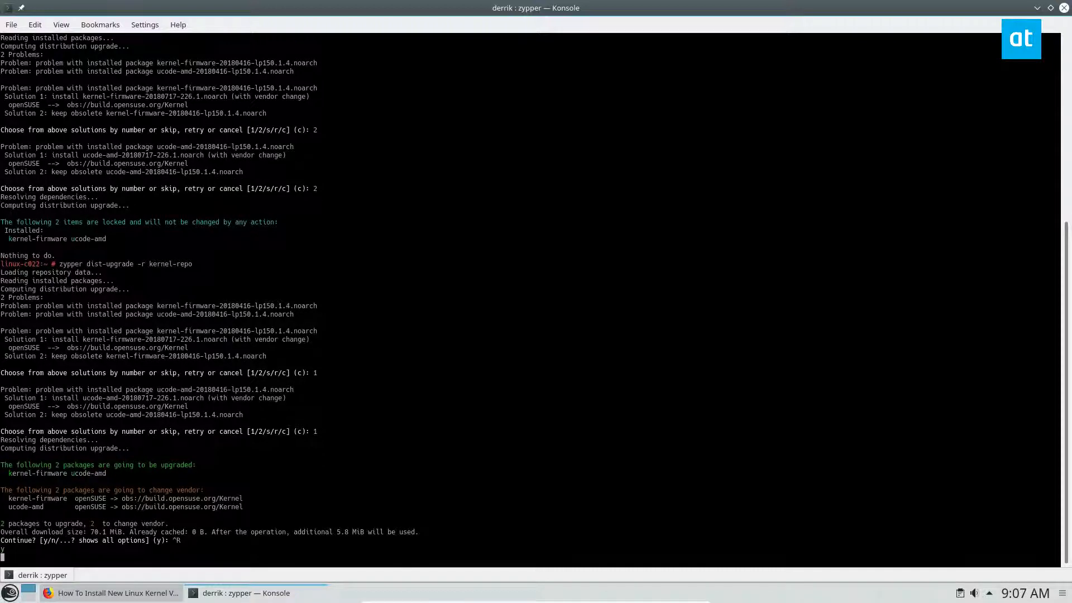
{"action": "key", "text": "Return"}
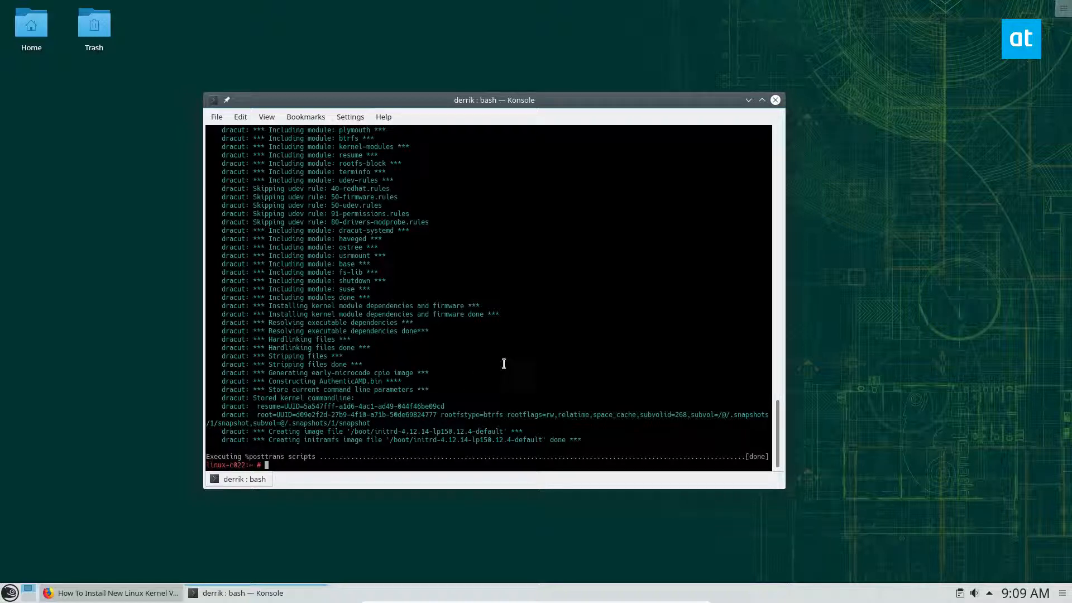
- Reboot the system so it restarts onto the new kernel
{"action": "type", "text": "reboot"}
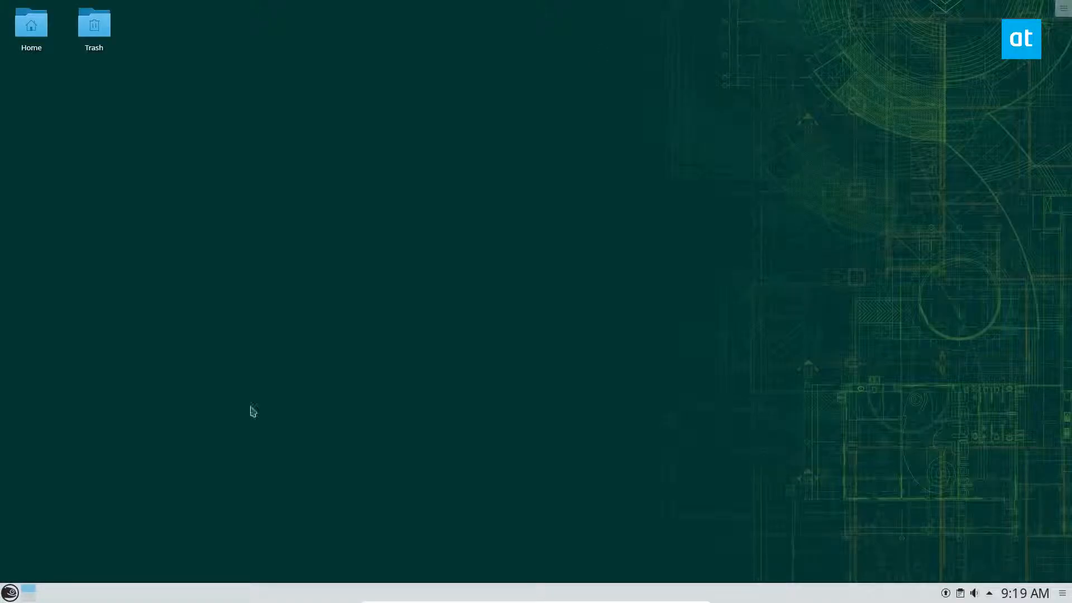
- Launch a fresh Konsole from the application menu via 'term' and run uname -r to show the new kernel
{"action": "left_click", "coordinate": [10, 592]}
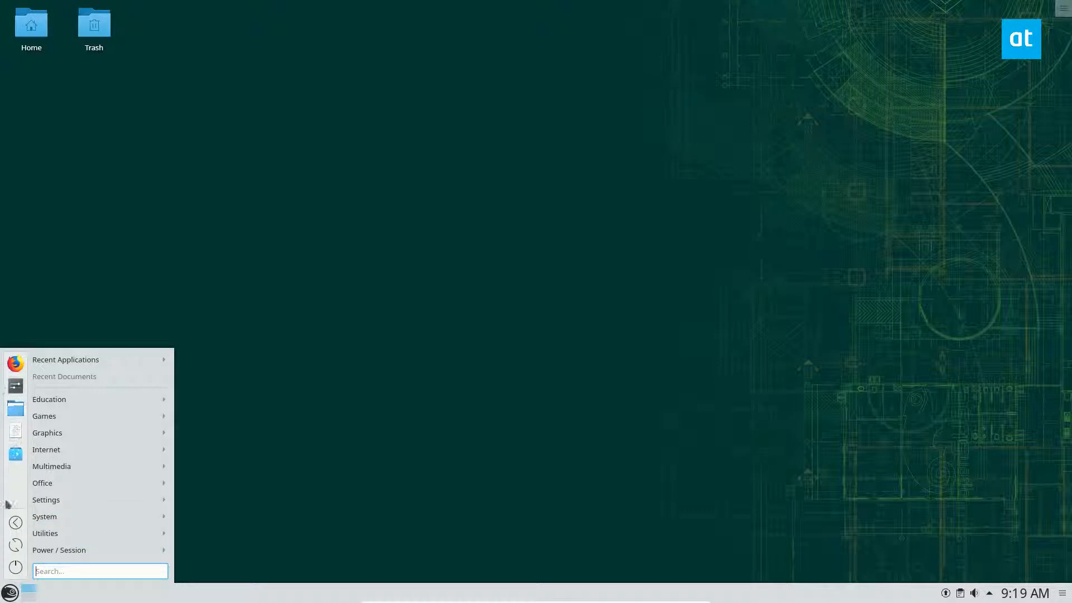
{"action": "type", "text": "term"}
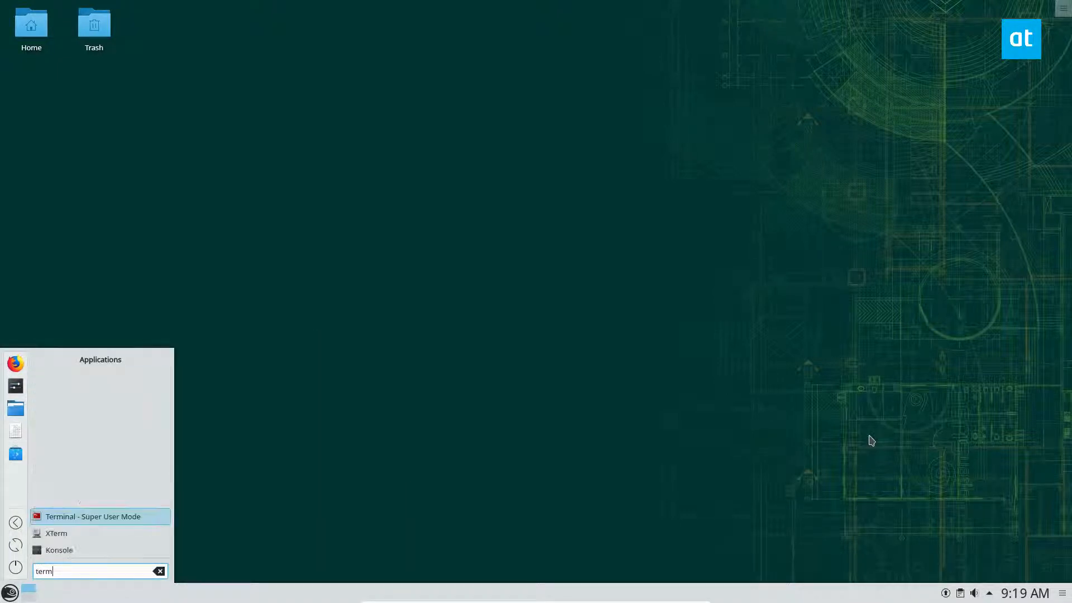
{"action": "left_click", "coordinate": [60, 549]}
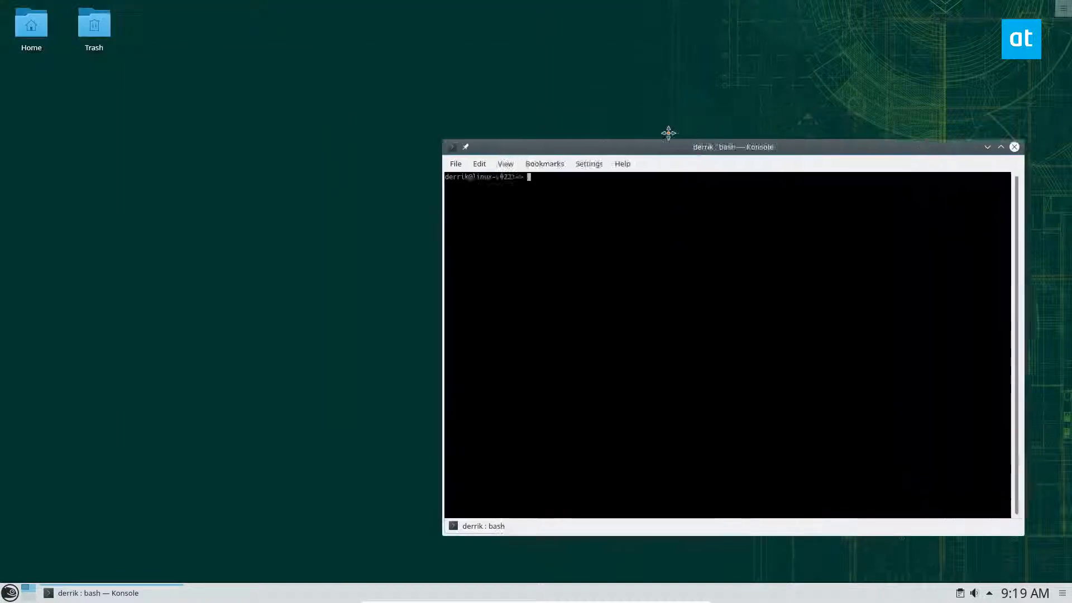
{"action": "left_click_drag", "start_coordinate": [669, 132], "coordinate": [567, 82]}
{"action": "type", "text": "uname -r"}
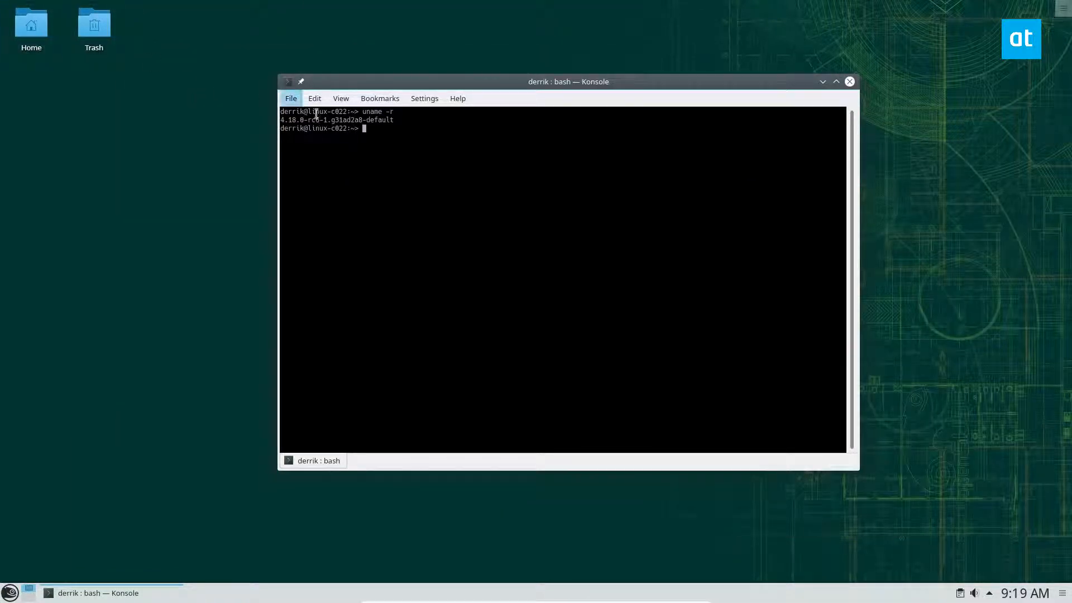
{"action": "mouse_move", "coordinate": [613, 142]}
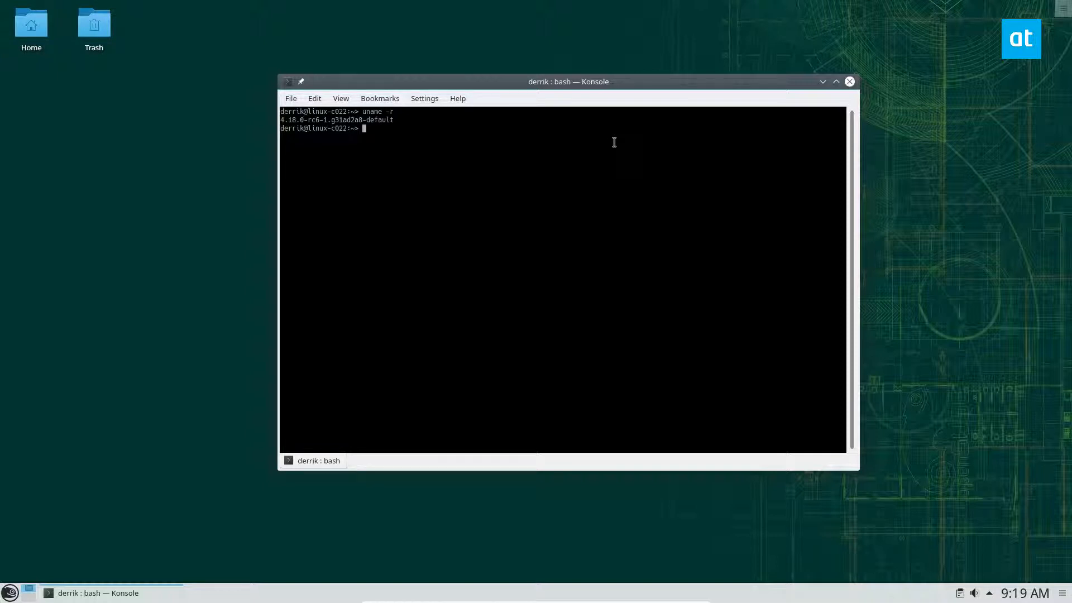
- Run sudo zypper in screenfetch, give the root password, and install its six packages
{"action": "type", "text": "sudo"}
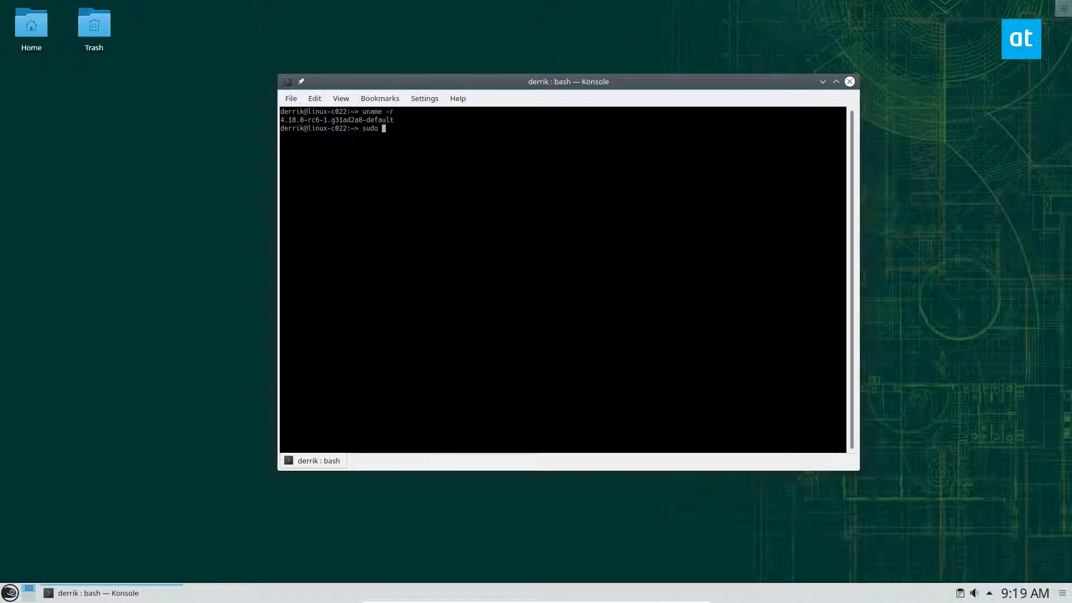
{"action": "type", "text": "zypper in"}
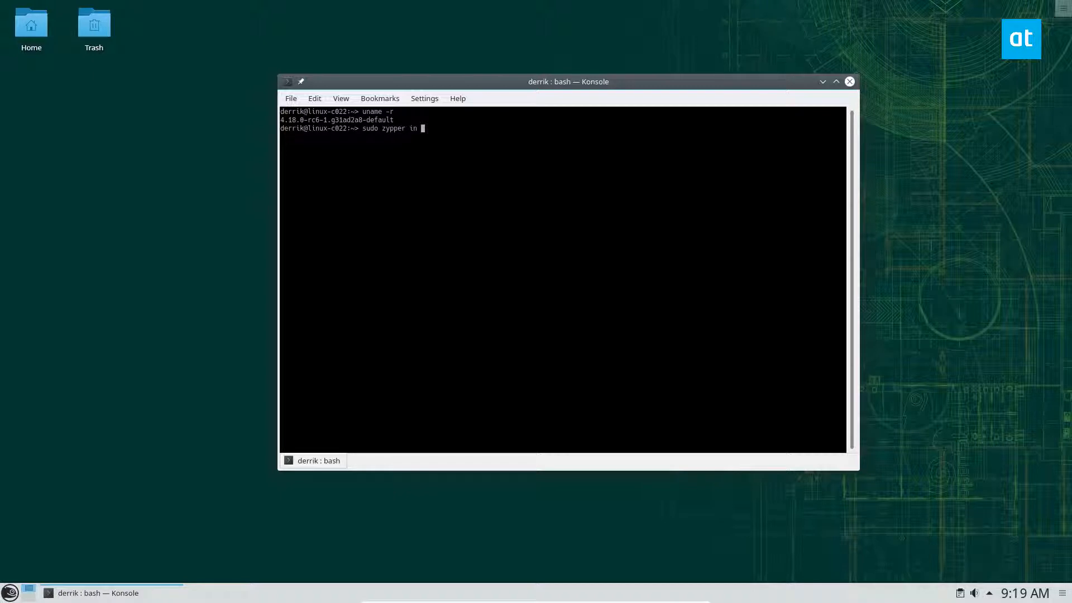
{"action": "type", "text": "screenfetch"}
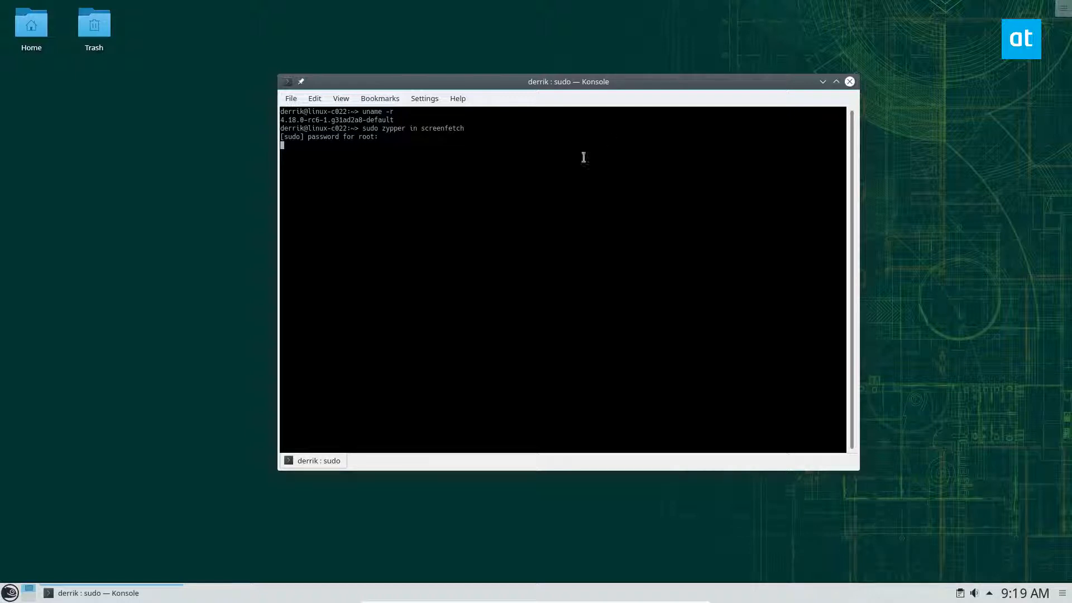
{"action": "key", "text": "Return"}
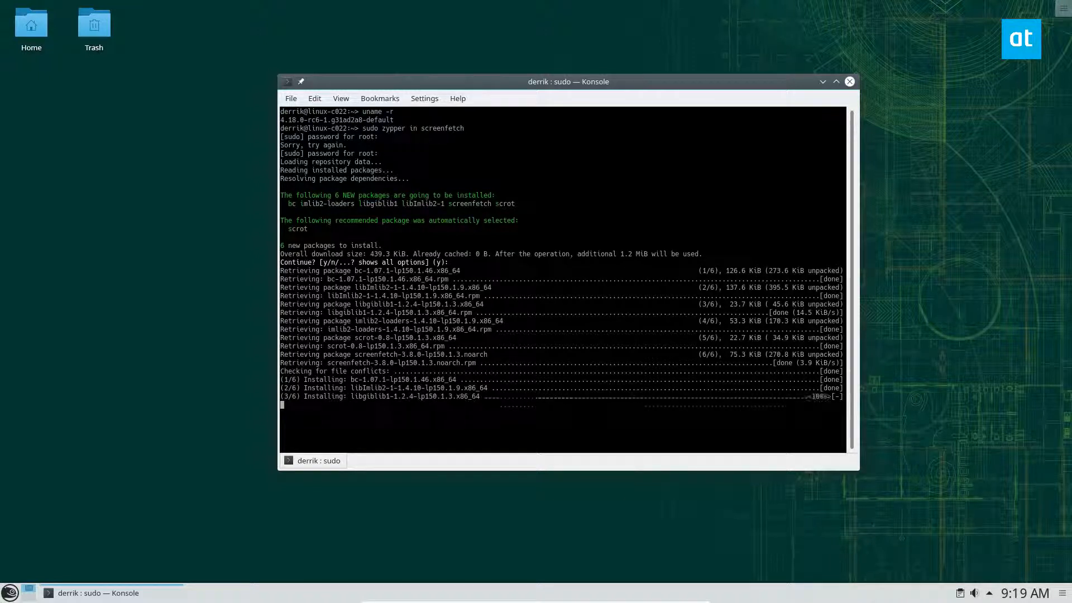
{"action": "type", "text": "screenfetch"}
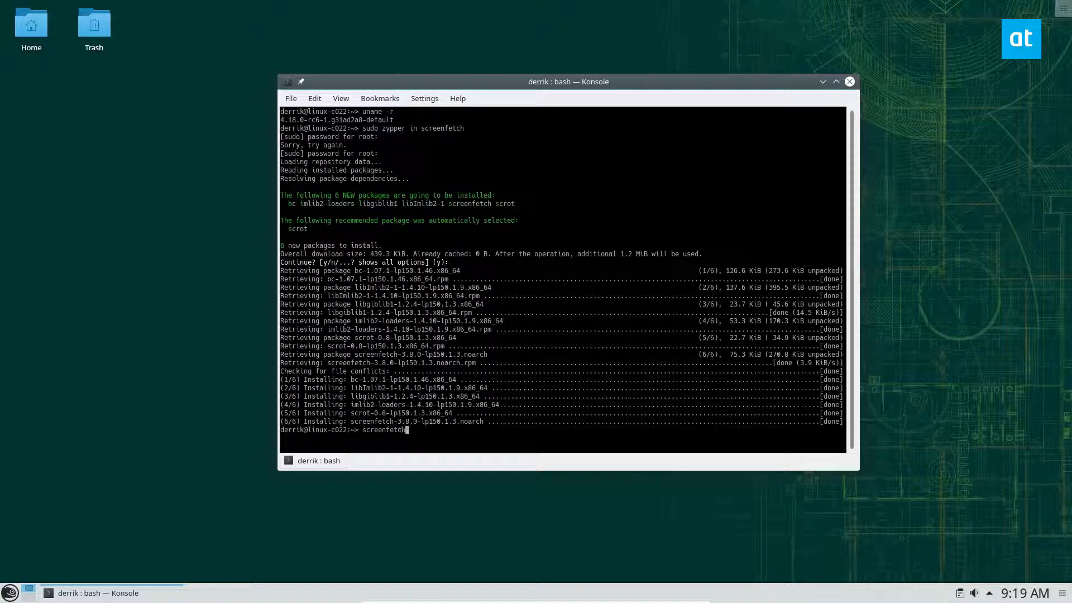
- Run screenfetch to display the system summary with kernel 4.18.0-rc6-1.g31ad2a8-default
{"action": "key", "text": "Return"}
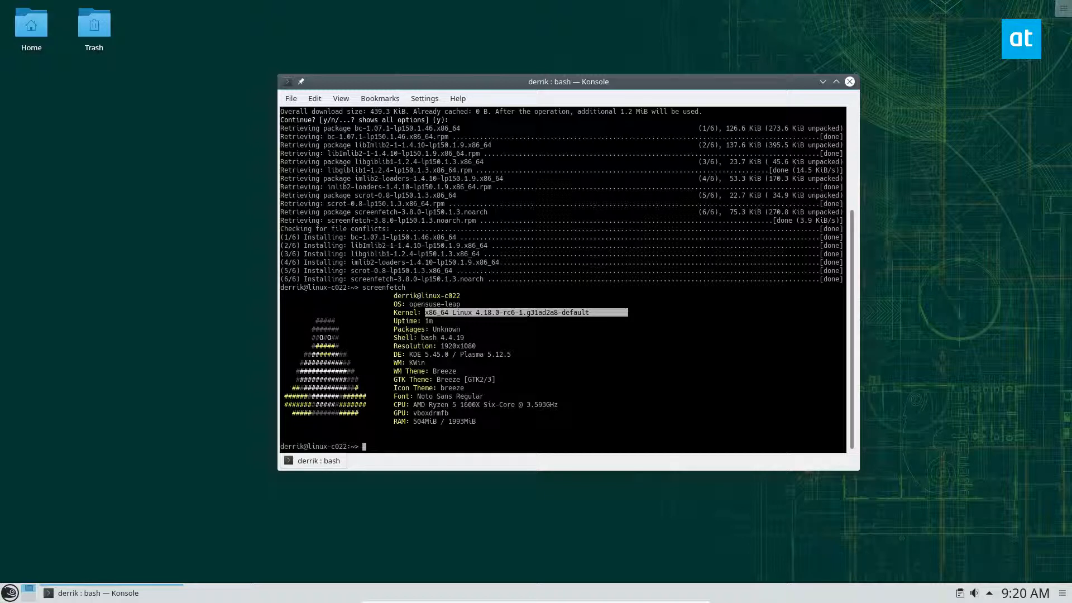
{"action": "mouse_move", "coordinate": [781, 306]}
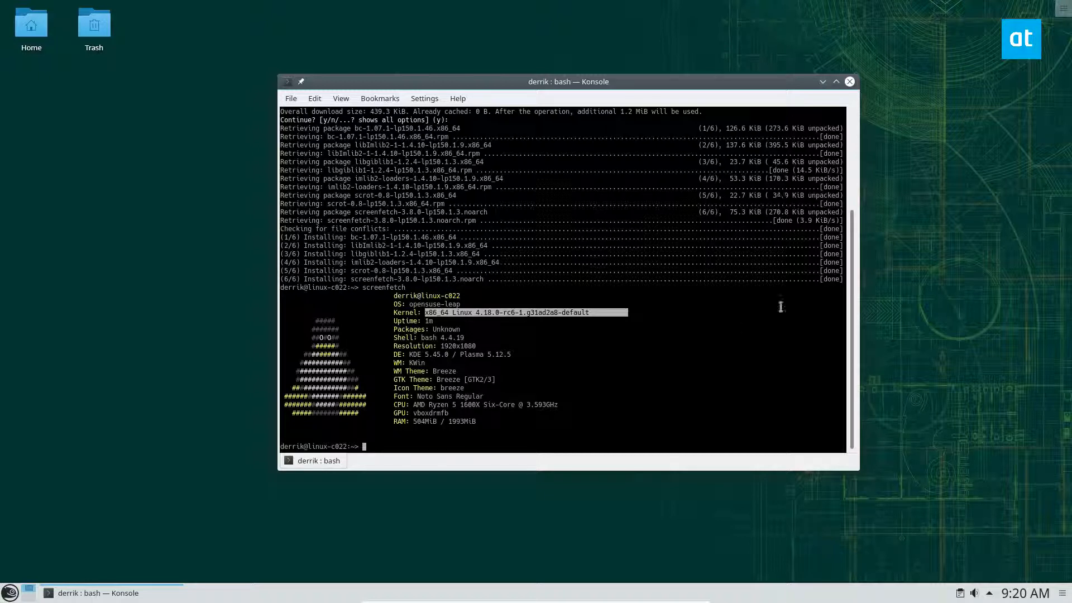
{"action": "mouse_move", "coordinate": [639, 467]}
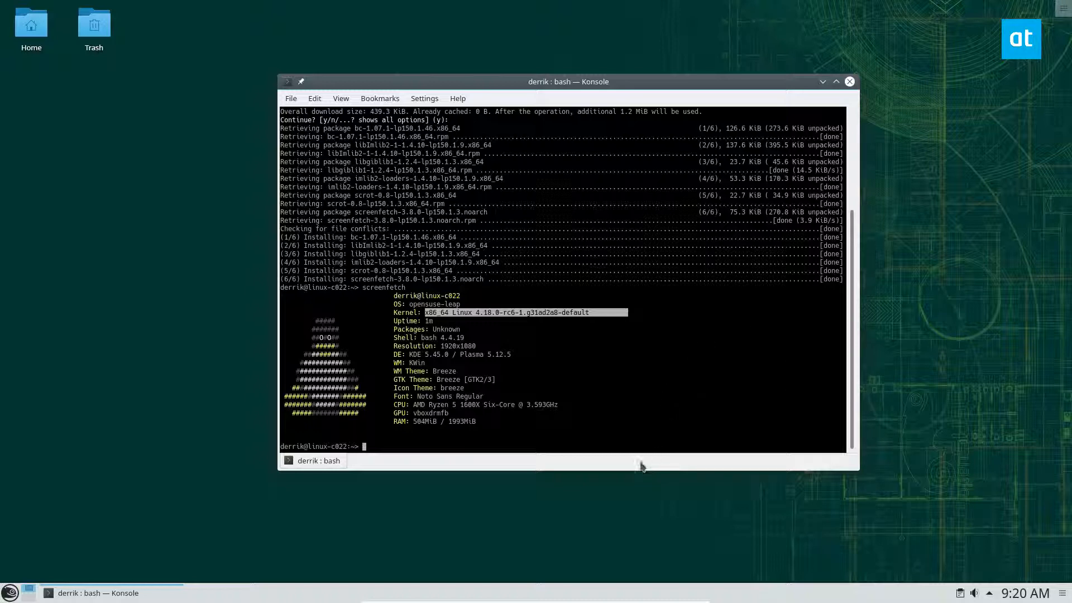